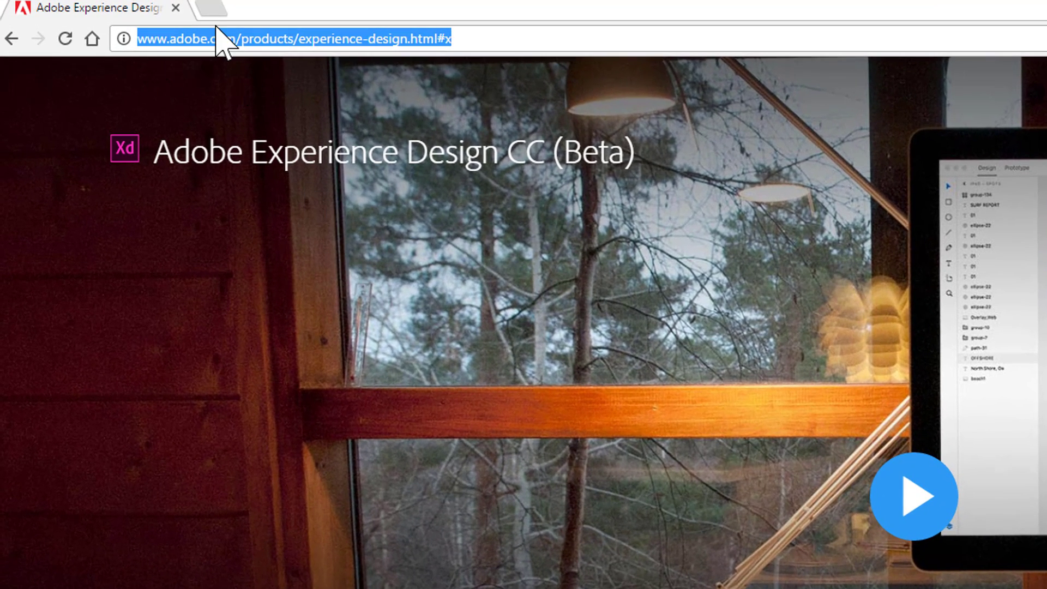
{"action": "mouse_move", "coordinate": [364, 52]}
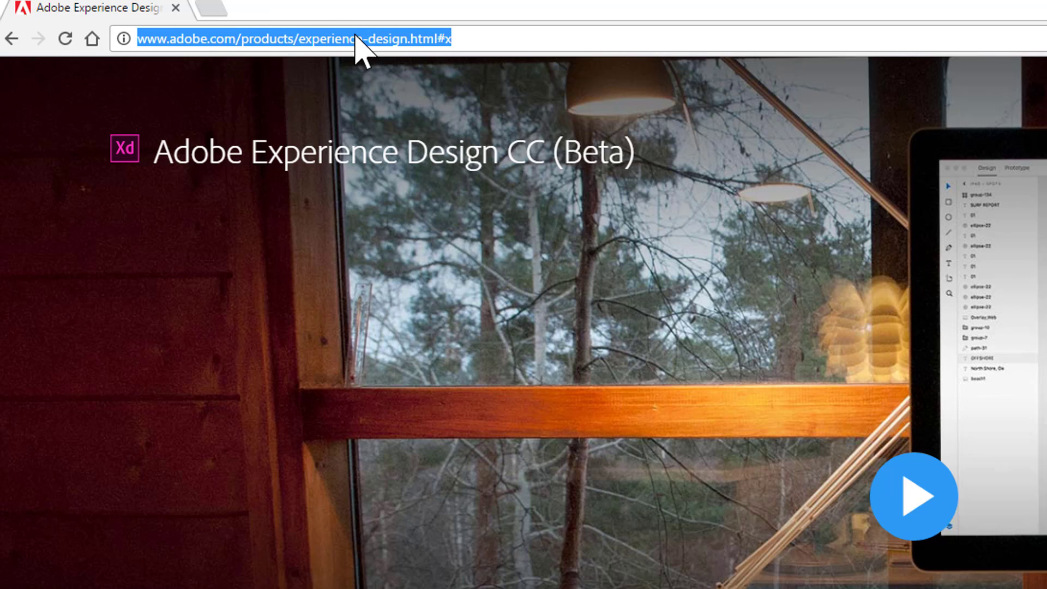
{"action": "mouse_move", "coordinate": [412, 54]}
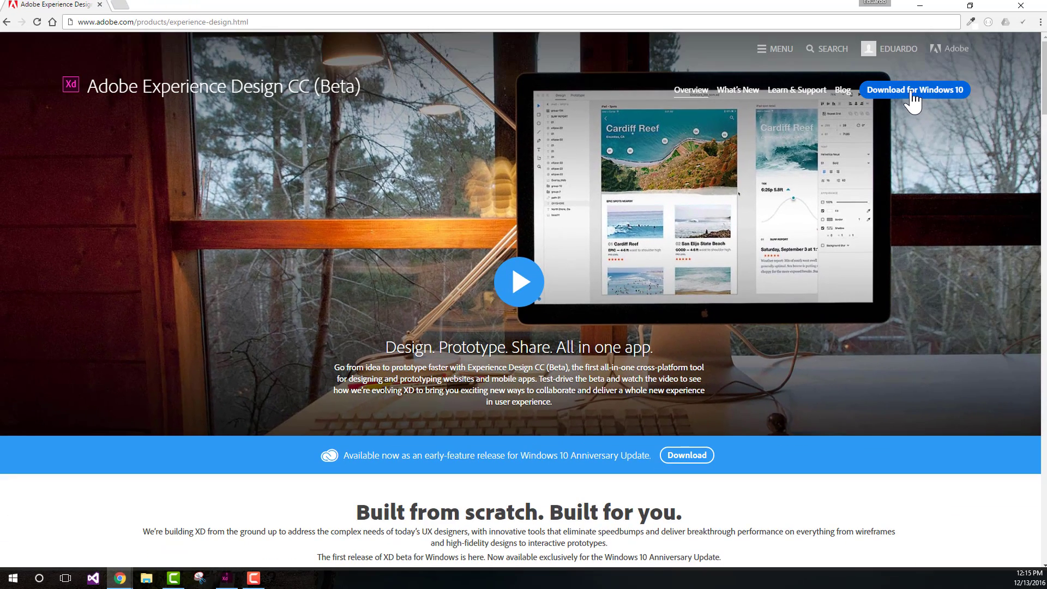
{"action": "mouse_move", "coordinate": [915, 91]}
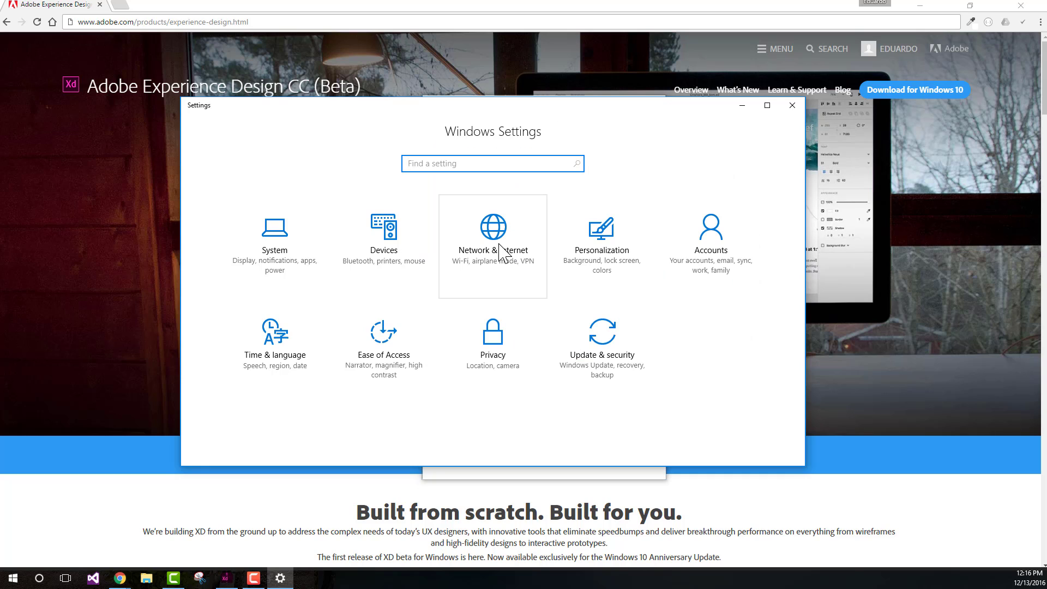
- Show the System > About page confirming Windows 10 Pro, version 1607, build 14393.479
{"action": "left_click", "coordinate": [273, 230]}
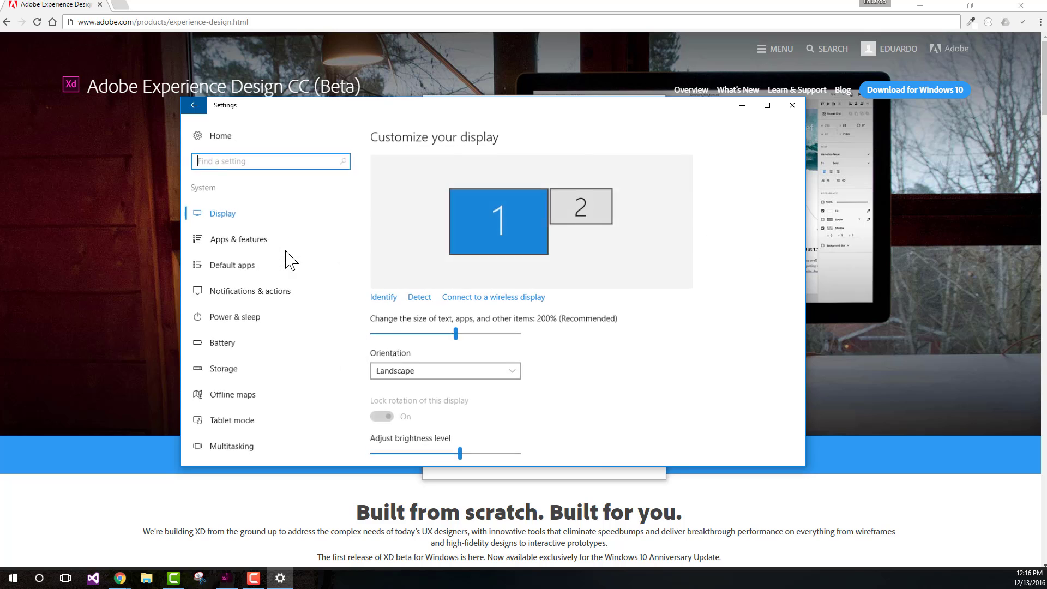
{"action": "scroll", "scroll_direction": "down", "scroll_amount": 3}
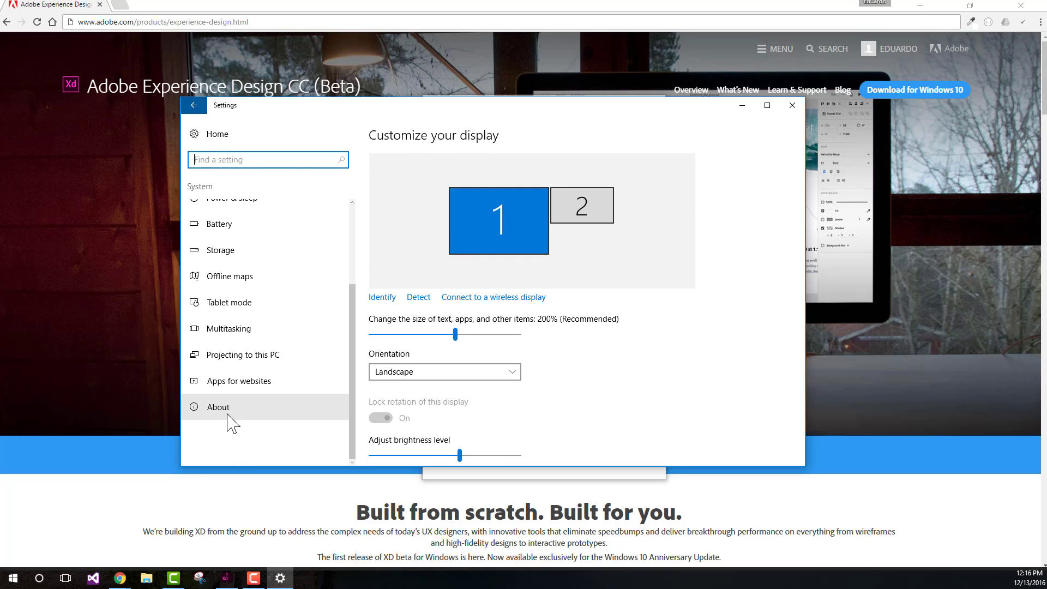
{"action": "left_click", "coordinate": [218, 407]}
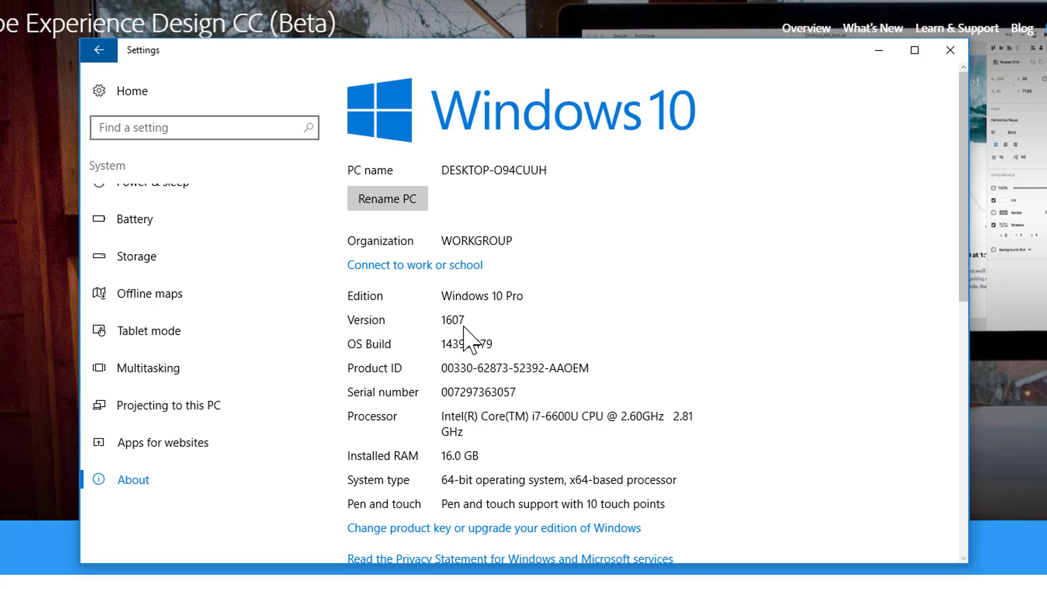
{"action": "mouse_move", "coordinate": [472, 344]}
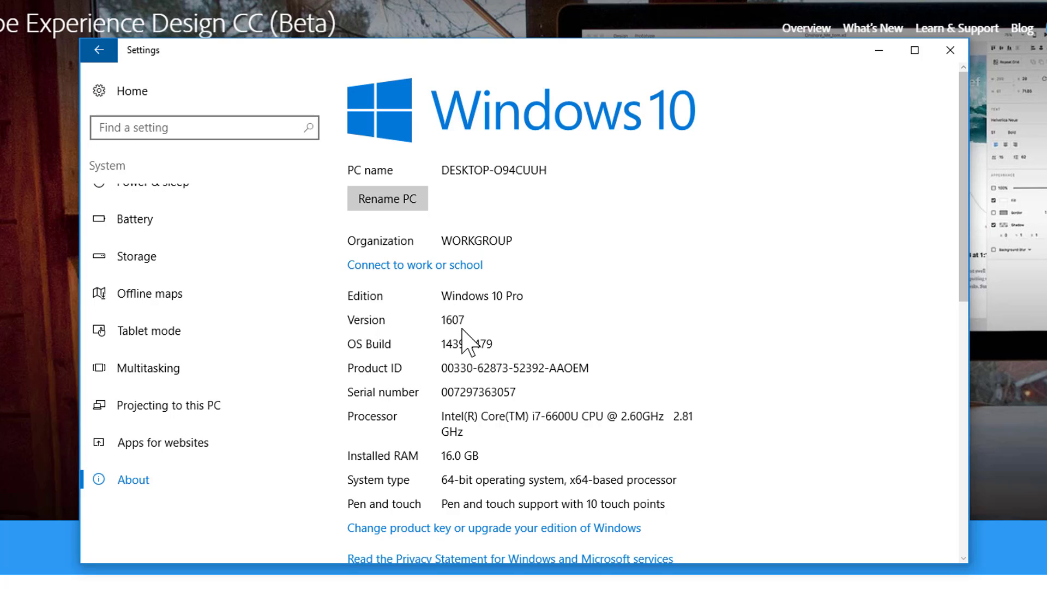
{"action": "mouse_move", "coordinate": [366, 361]}
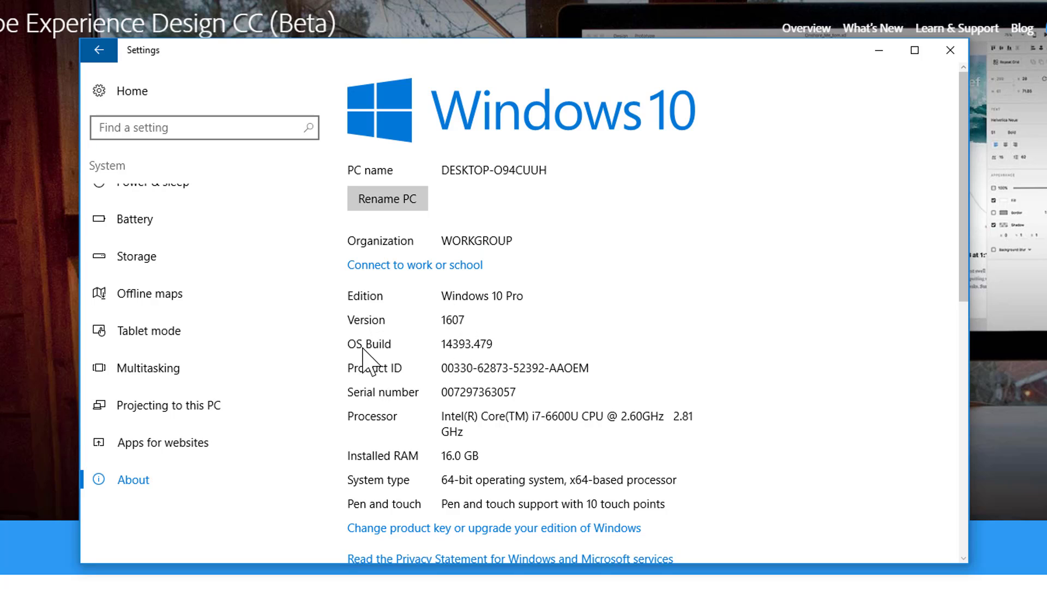
{"action": "mouse_move", "coordinate": [460, 337]}
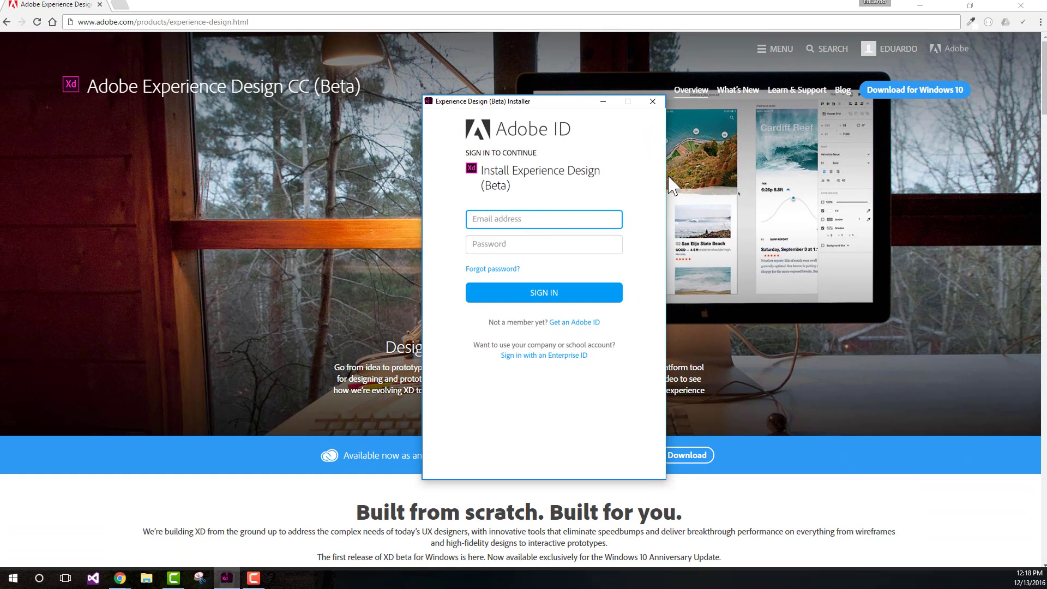
{"action": "mouse_move", "coordinate": [902, 98]}
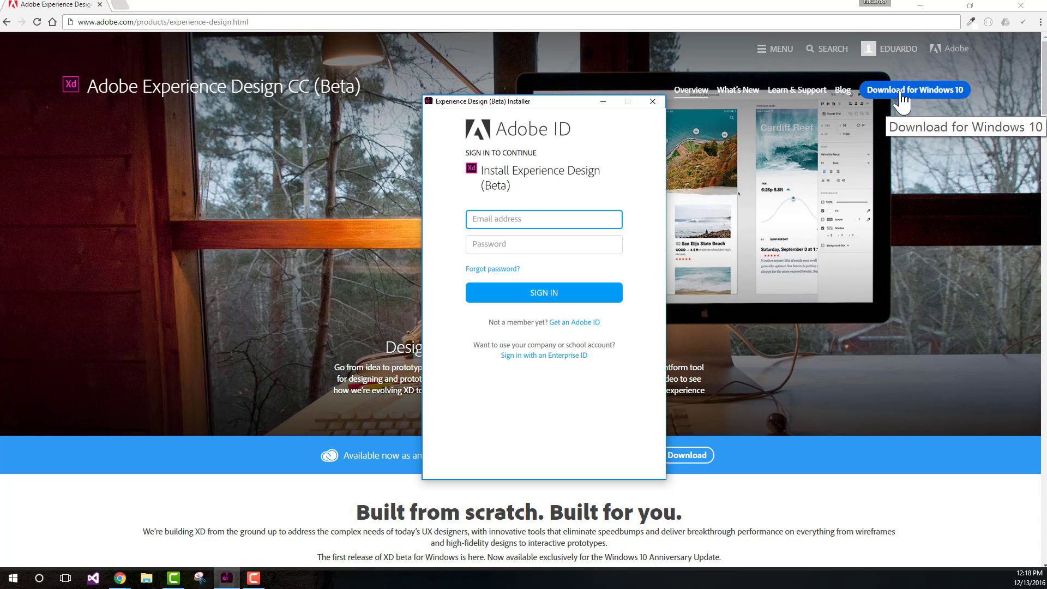
{"action": "mouse_move", "coordinate": [903, 110]}
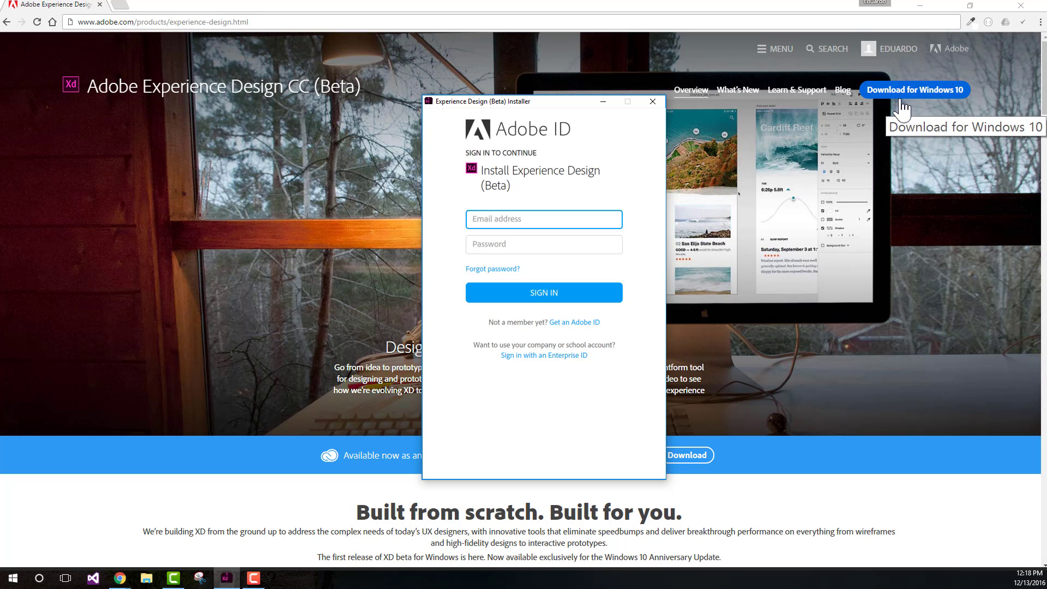
{"action": "mouse_move", "coordinate": [769, 252]}
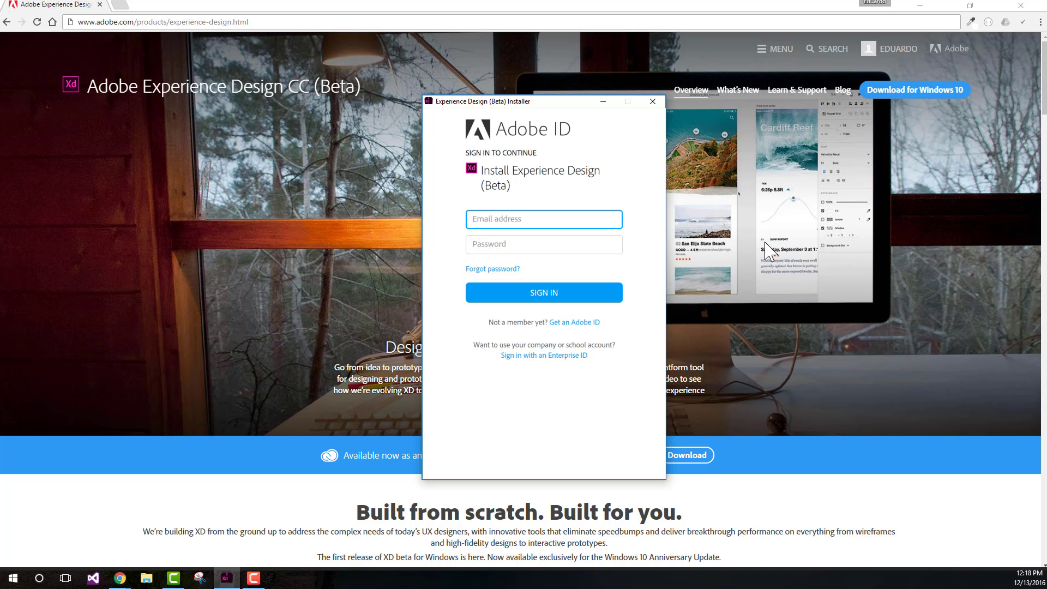
- Enter the Adobe ID email address in the installer's sign-in form
{"action": "left_click", "coordinate": [531, 219]}
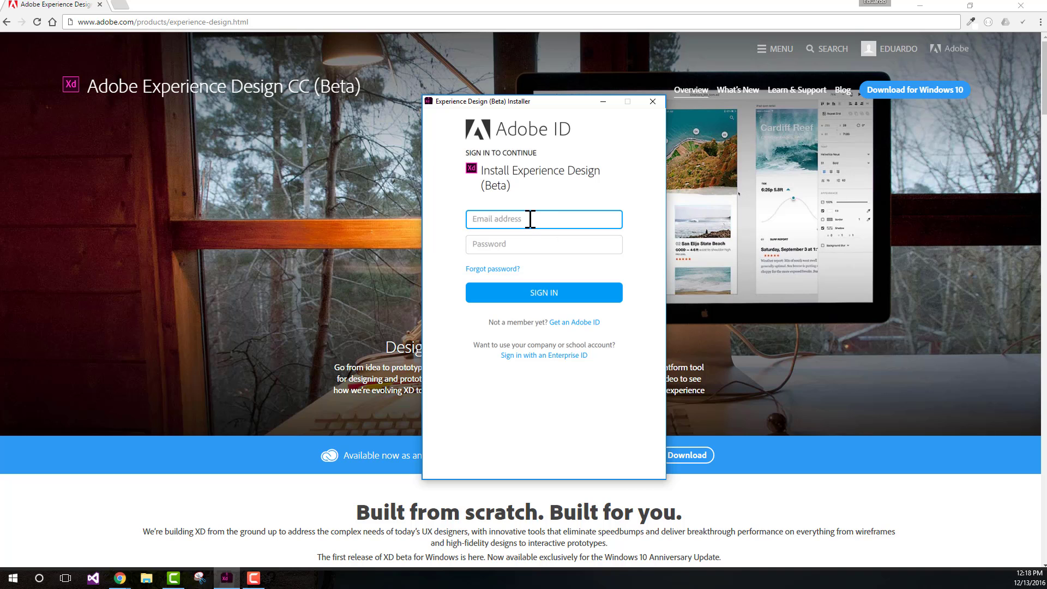
{"action": "mouse_move", "coordinate": [564, 106]}
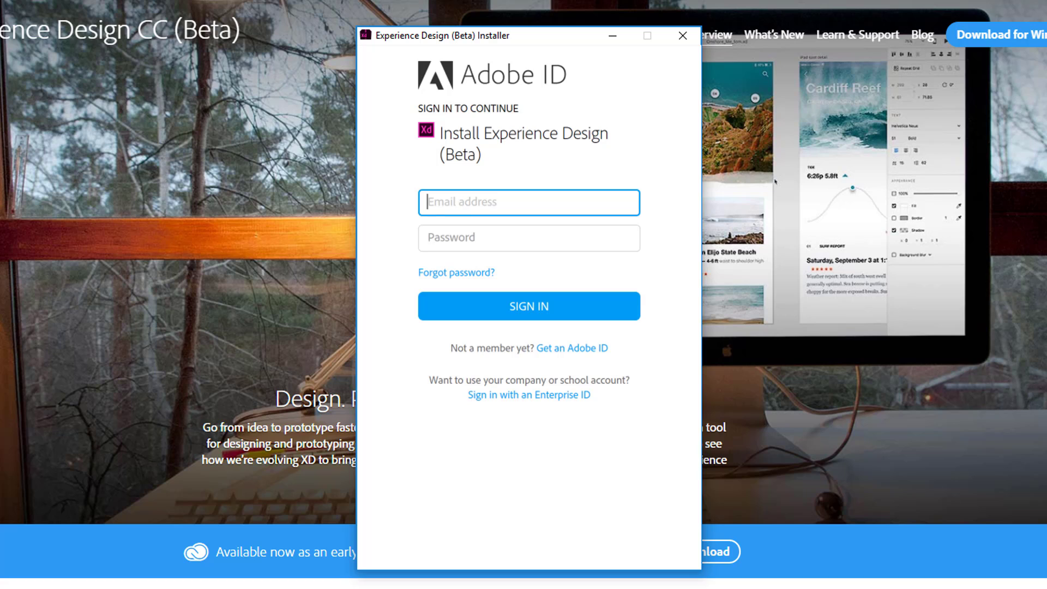
{"action": "mouse_move", "coordinate": [466, 240]}
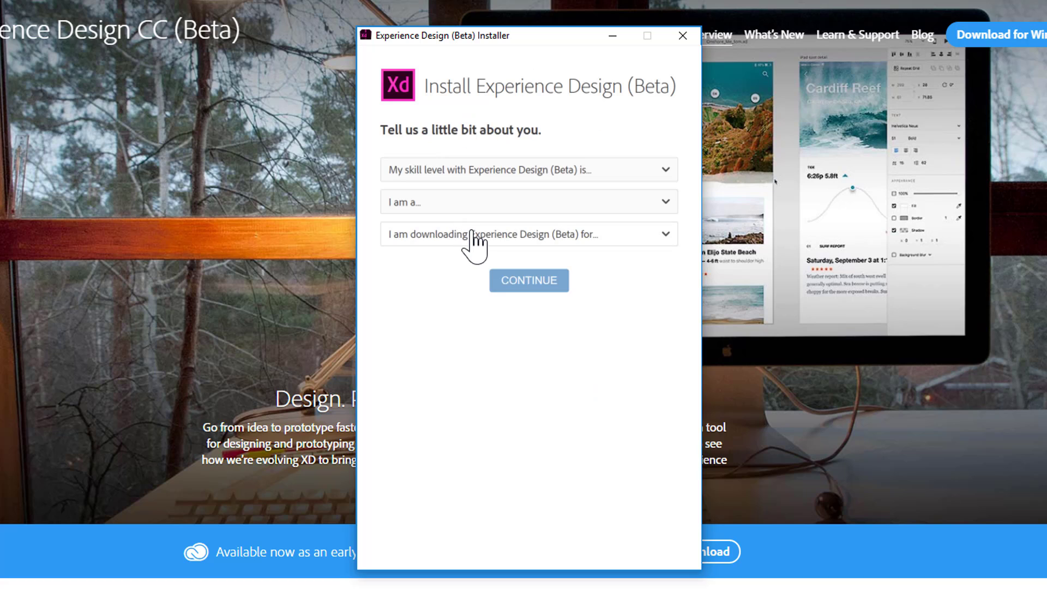
{"action": "mouse_move", "coordinate": [684, 318]}
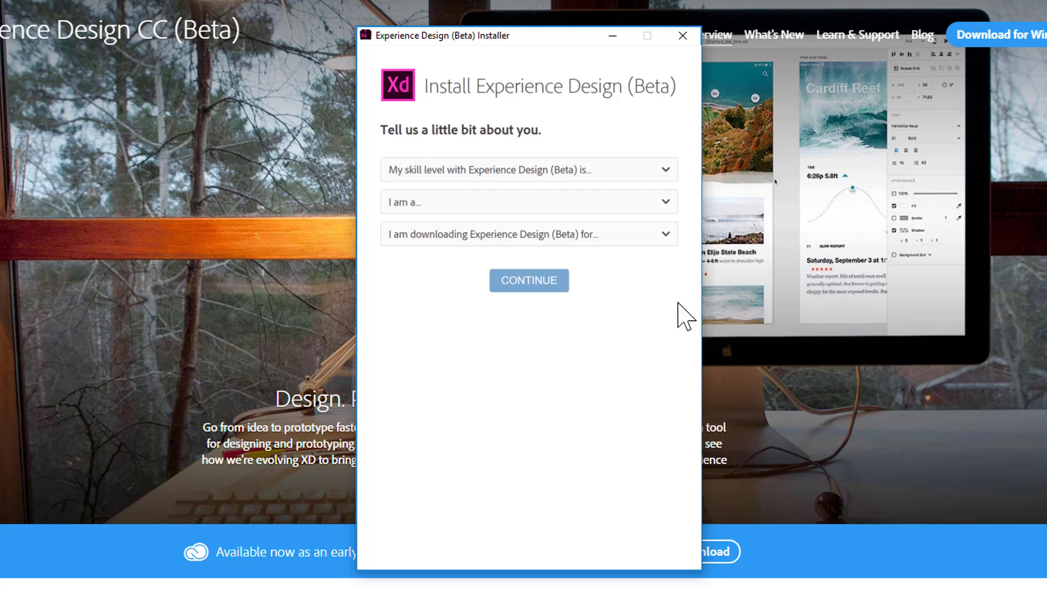
- Answer the profile as Experienced, Web or Mobile Designer/Developer, for my own professional use
{"action": "left_click", "coordinate": [527, 169]}
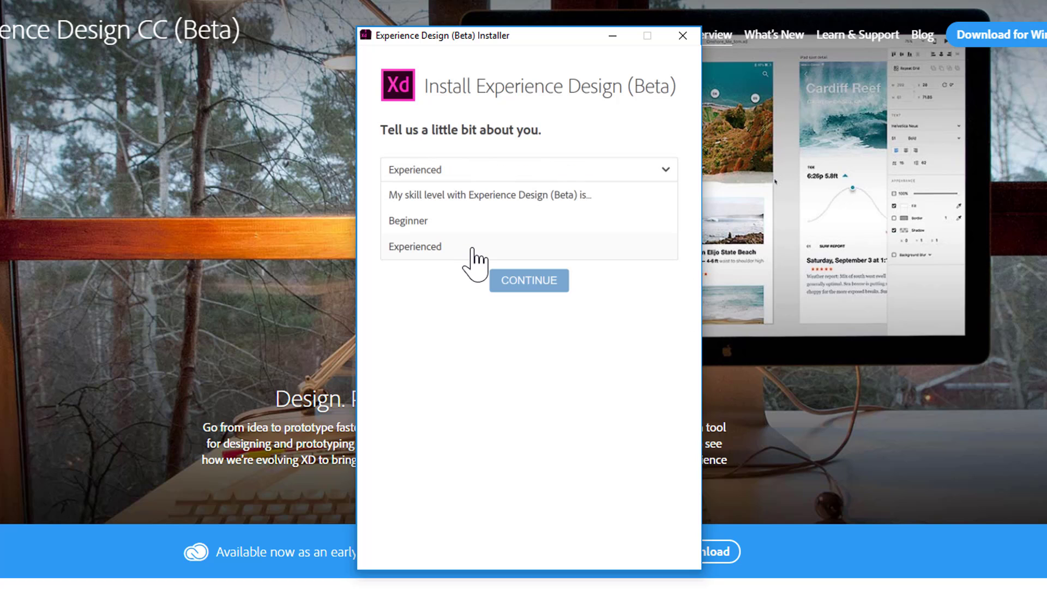
{"action": "left_click", "coordinate": [415, 246]}
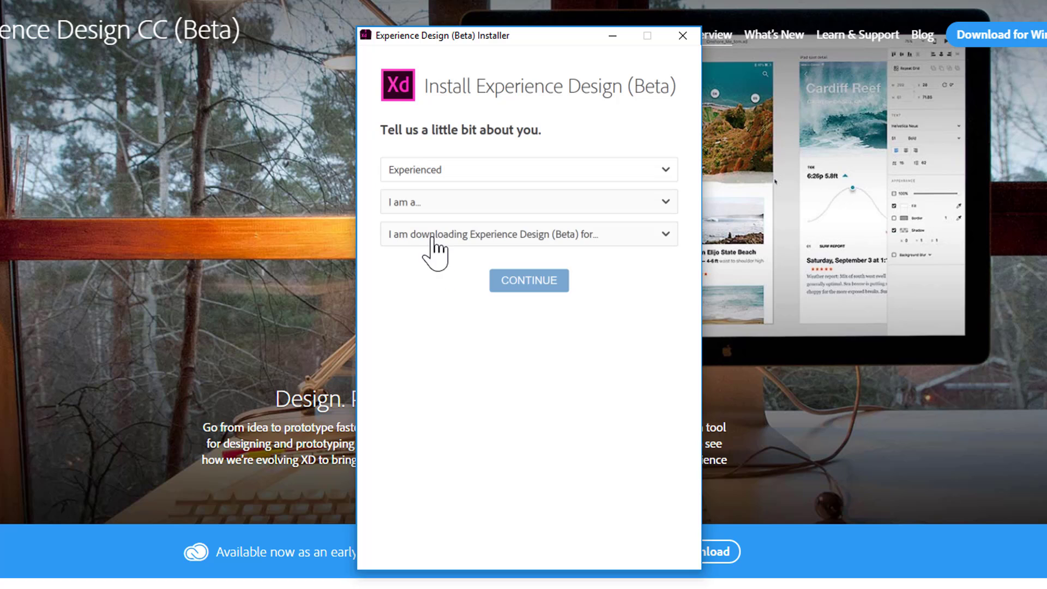
{"action": "left_click", "coordinate": [527, 202]}
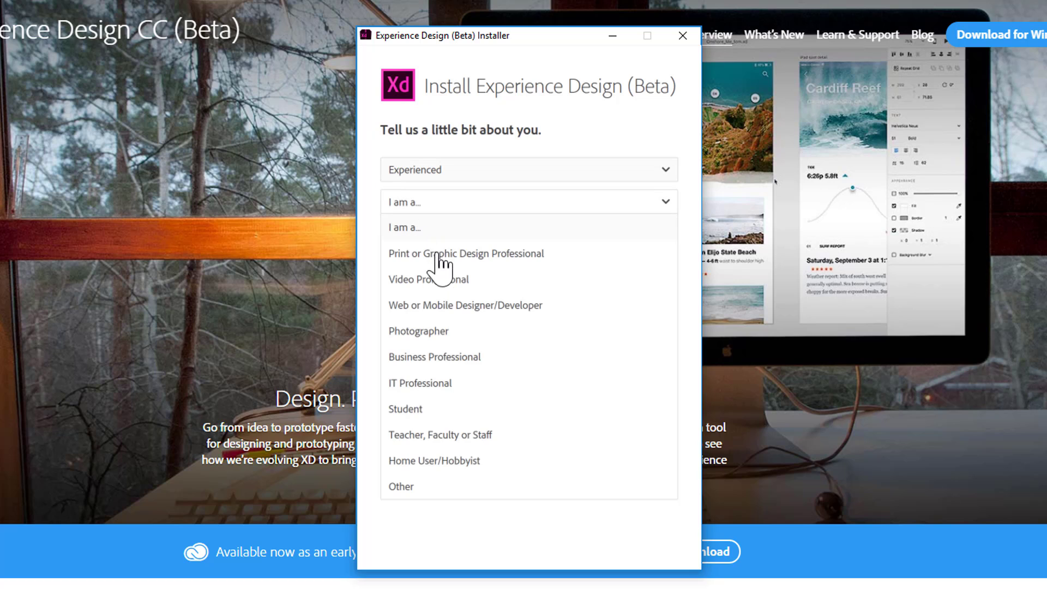
{"action": "mouse_move", "coordinate": [457, 368]}
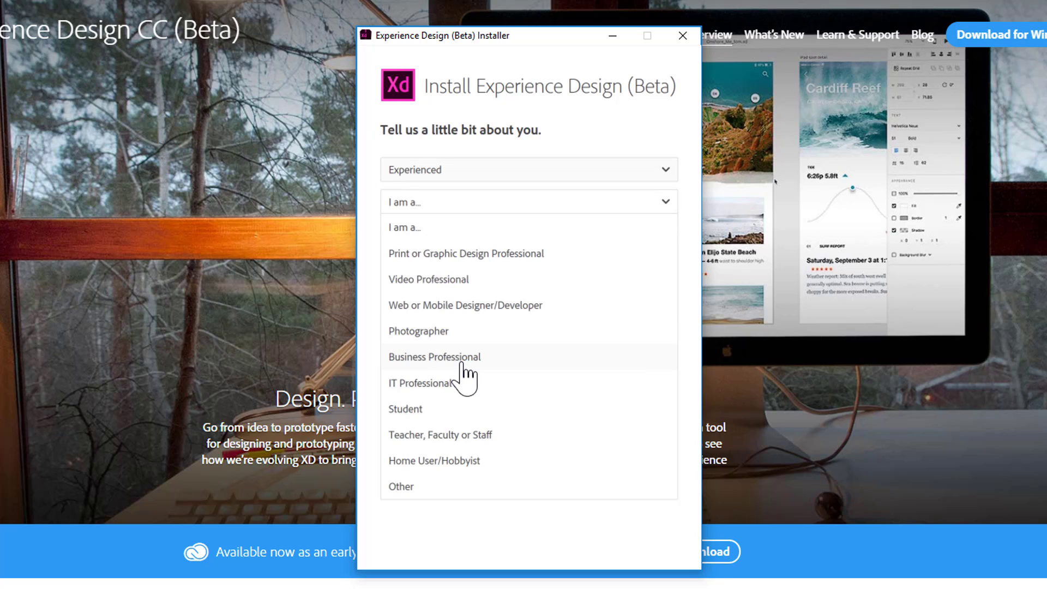
{"action": "mouse_move", "coordinate": [451, 394]}
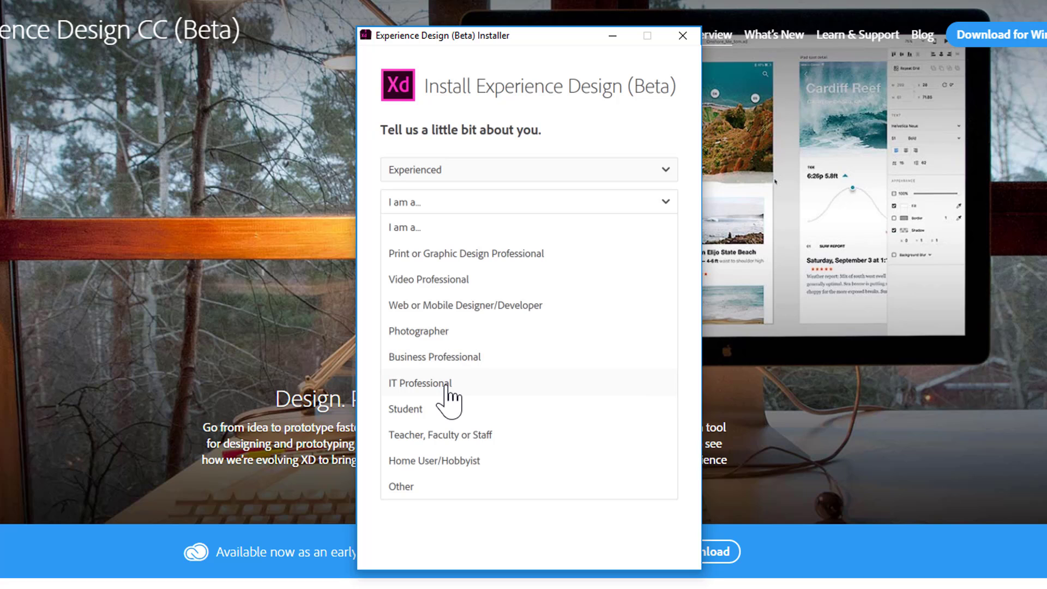
{"action": "left_click", "coordinate": [465, 305]}
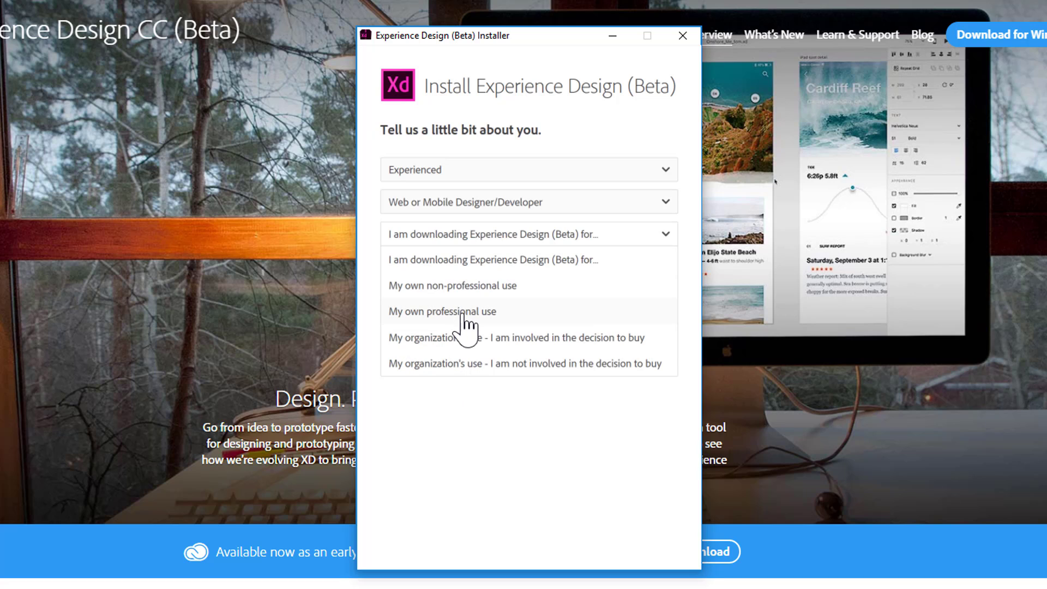
{"action": "left_click", "coordinate": [442, 311]}
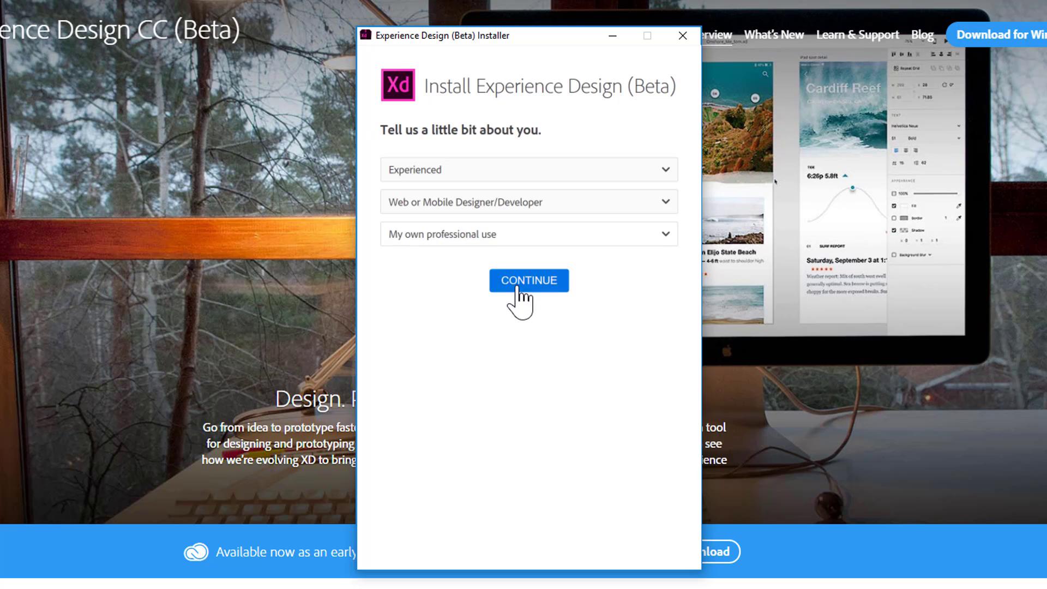
- Continue past the questions and start installing Experience Design (Beta)
{"action": "left_click", "coordinate": [528, 280]}
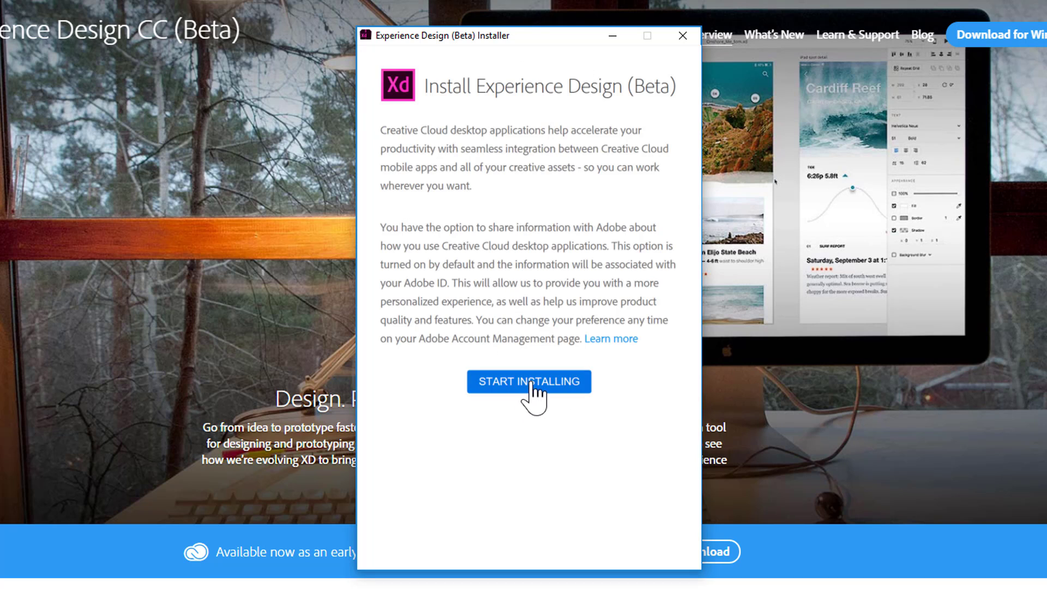
{"action": "left_click", "coordinate": [529, 381]}
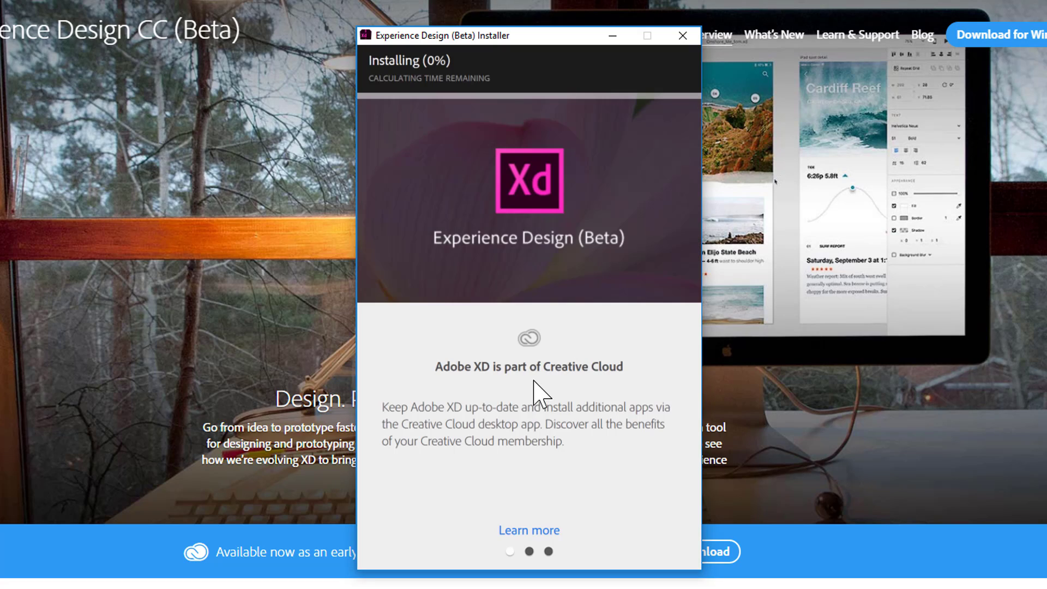
{"action": "mouse_move", "coordinate": [536, 541]}
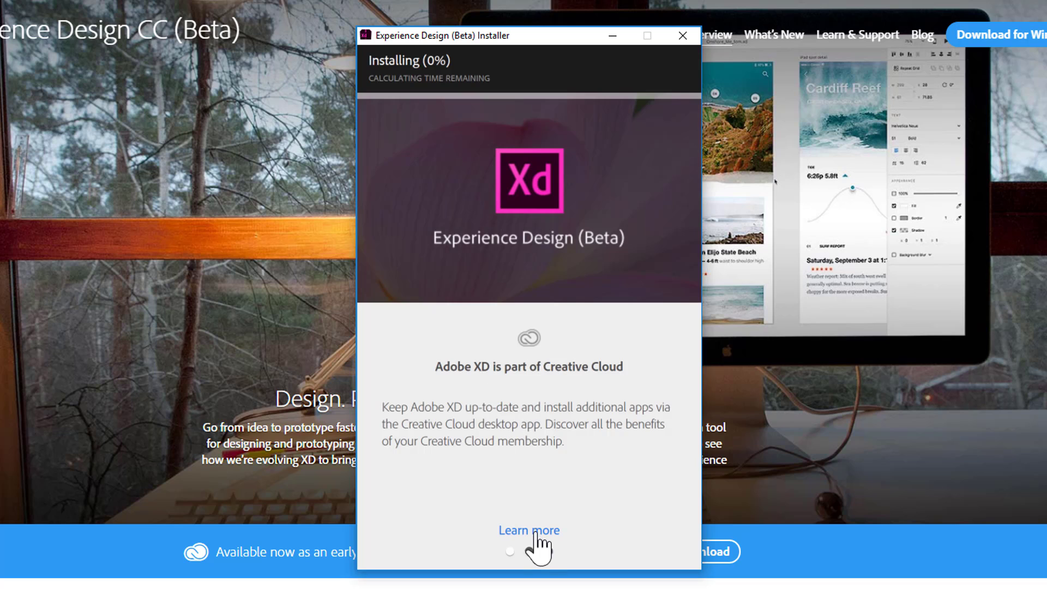
- Browse the Creative Cloud tips slides while the installation progresses
{"action": "left_click", "coordinate": [547, 552]}
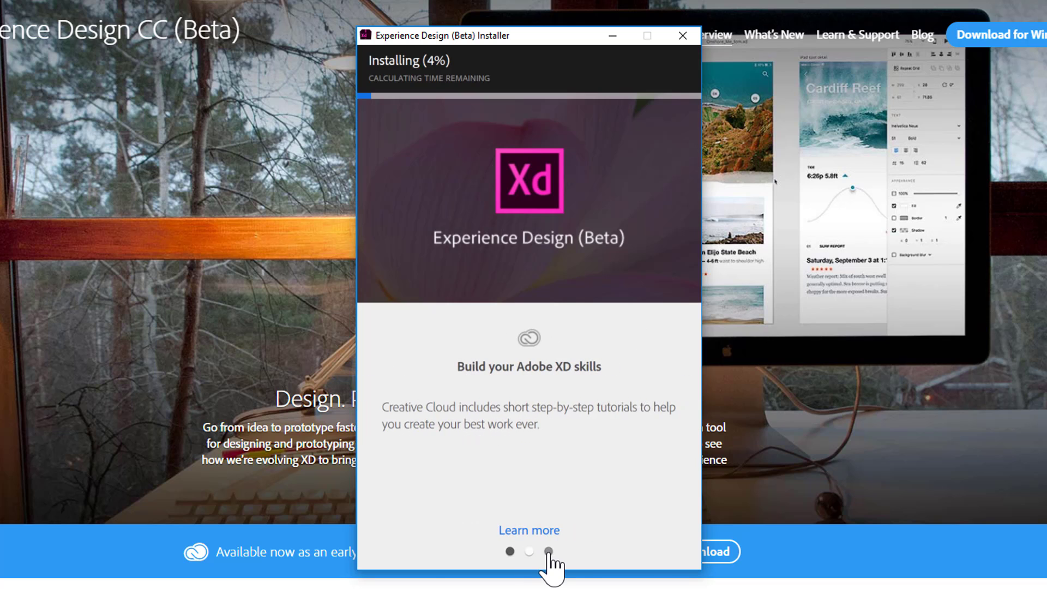
{"action": "left_click", "coordinate": [549, 551]}
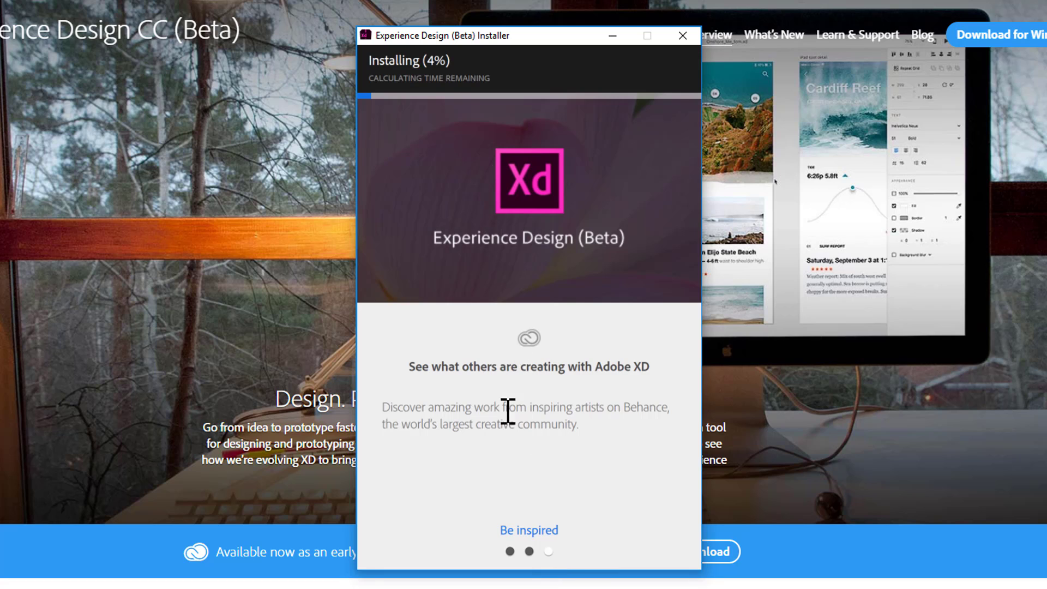
{"action": "mouse_move", "coordinate": [561, 87]}
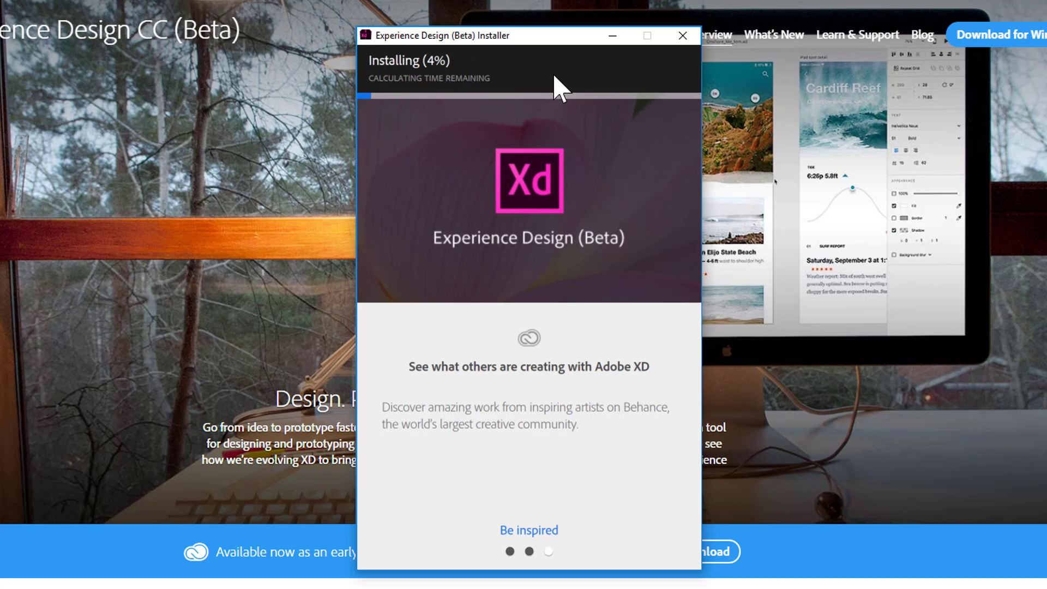
{"action": "mouse_move", "coordinate": [561, 87]}
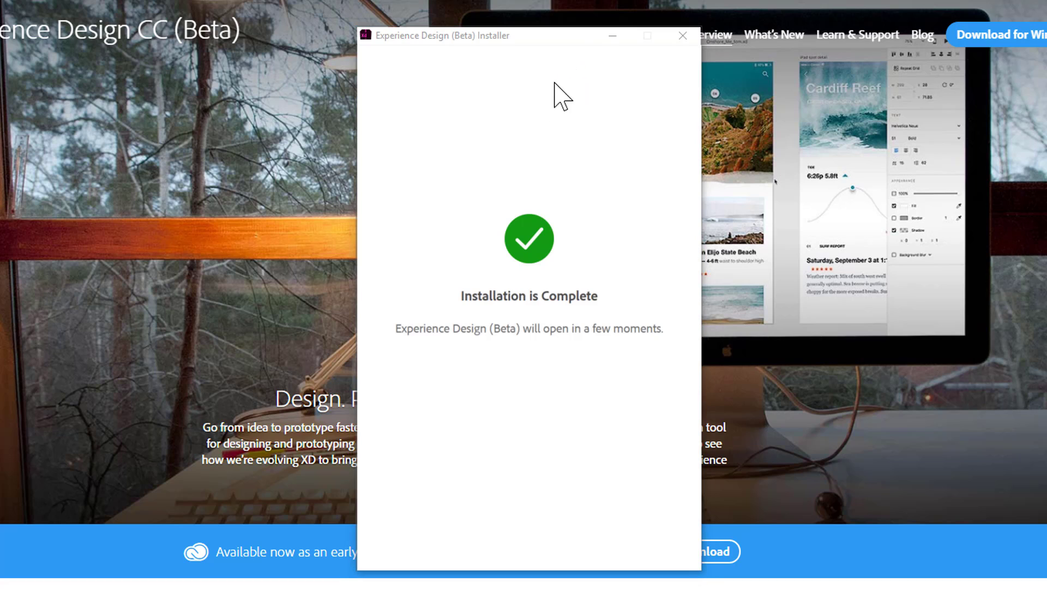
{"action": "mouse_move", "coordinate": [411, 306]}
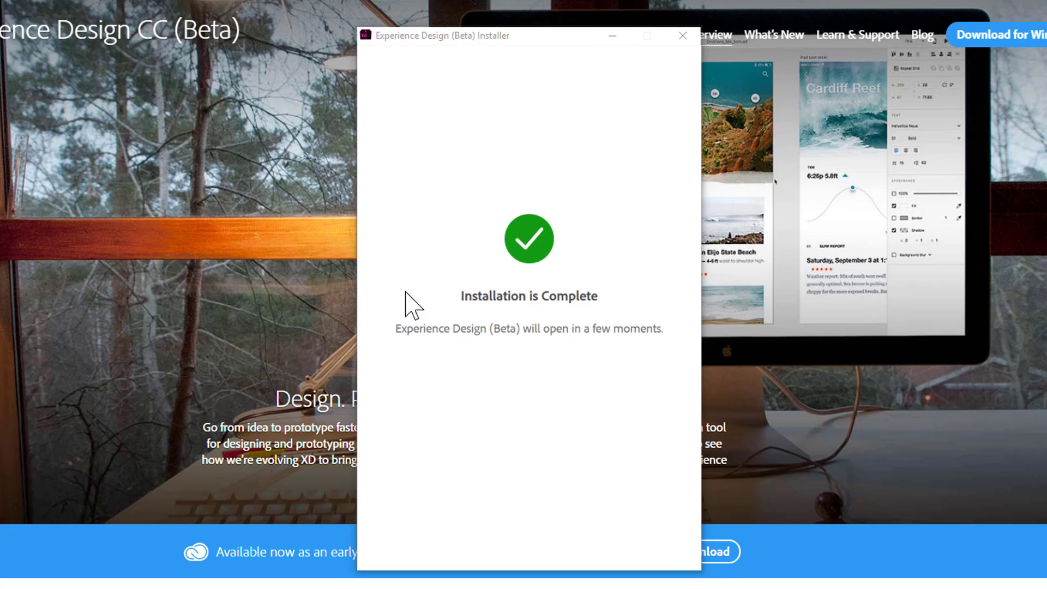
{"action": "mouse_move", "coordinate": [686, 50]}
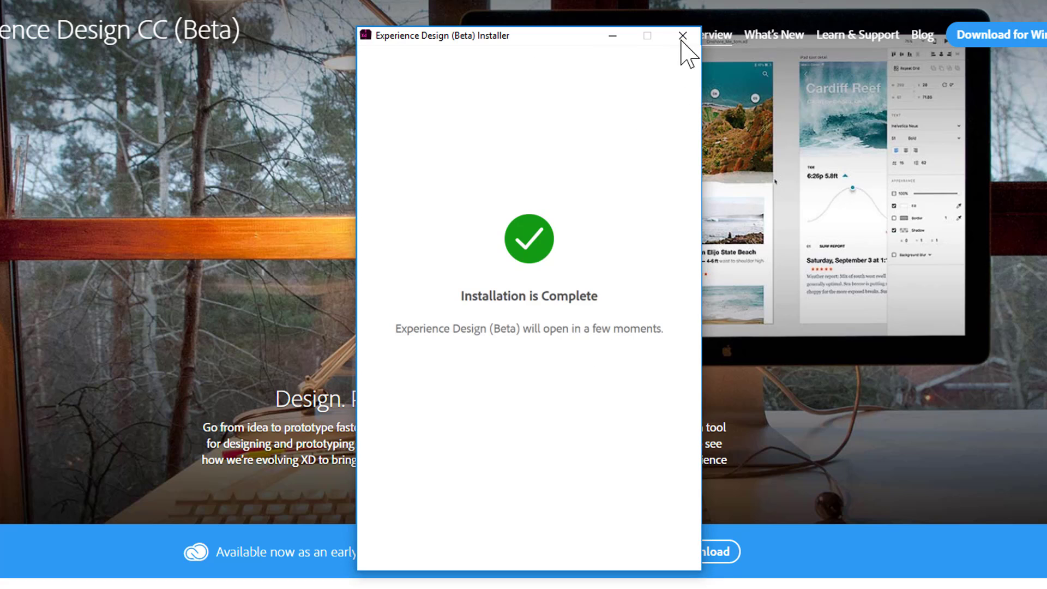
- Close the finished installer and maximize Adobe XD's blank Untitled canvas
{"action": "left_click", "coordinate": [682, 35]}
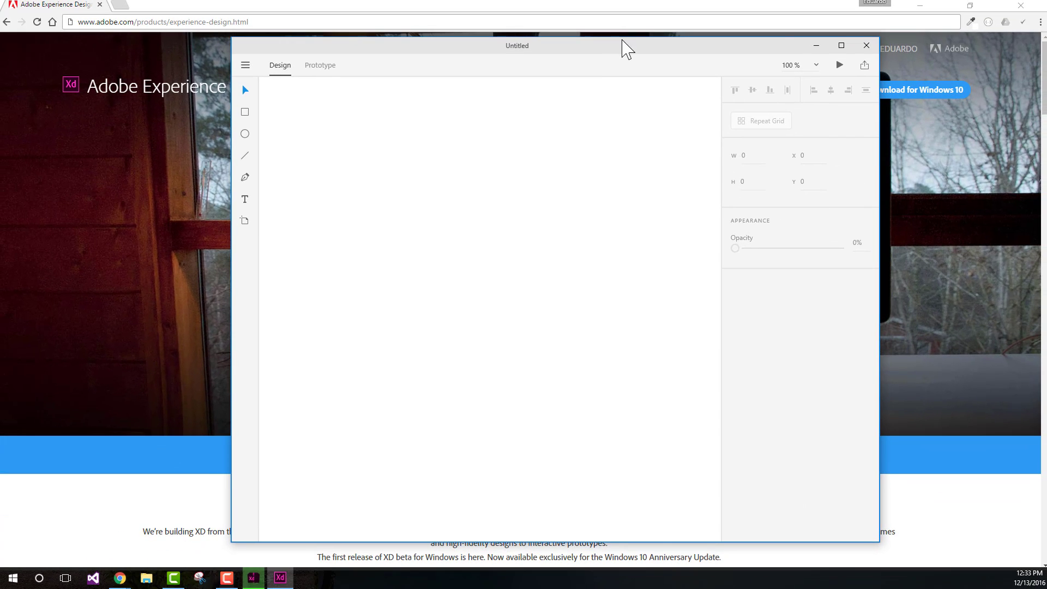
{"action": "left_click", "coordinate": [841, 45]}
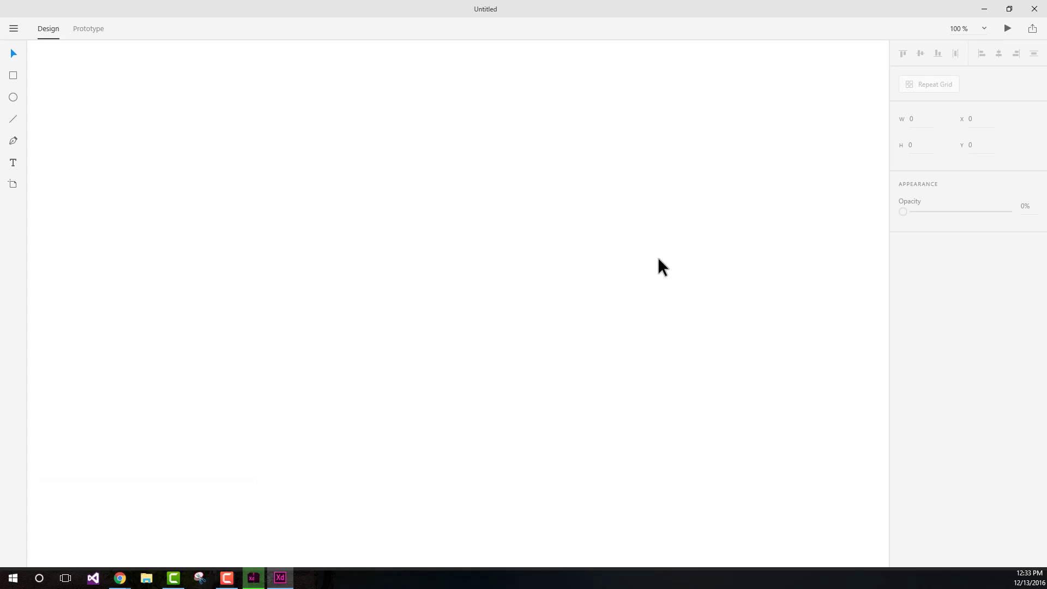